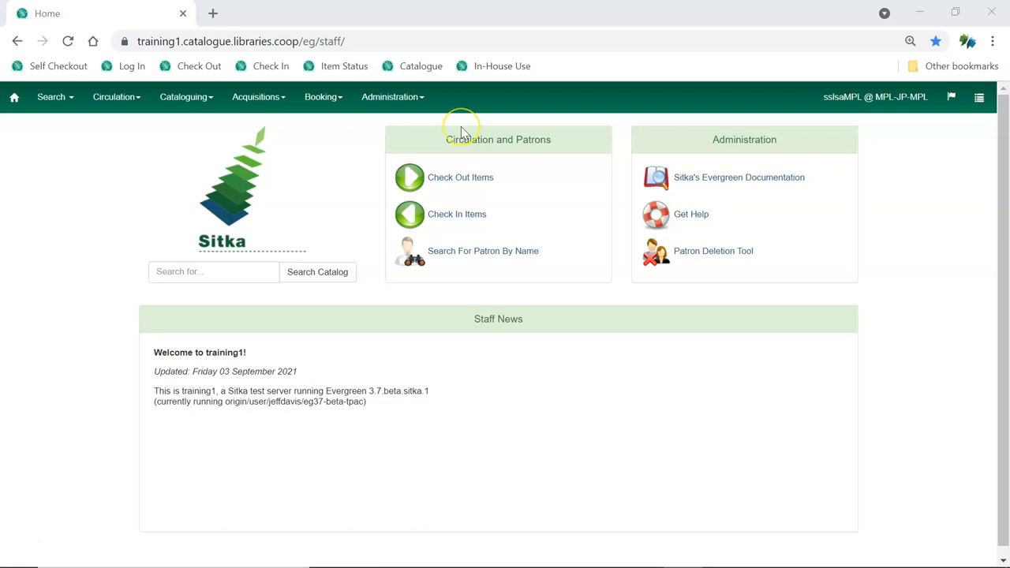
Open the Reports module from the Administration menu.
left_click(392, 96)
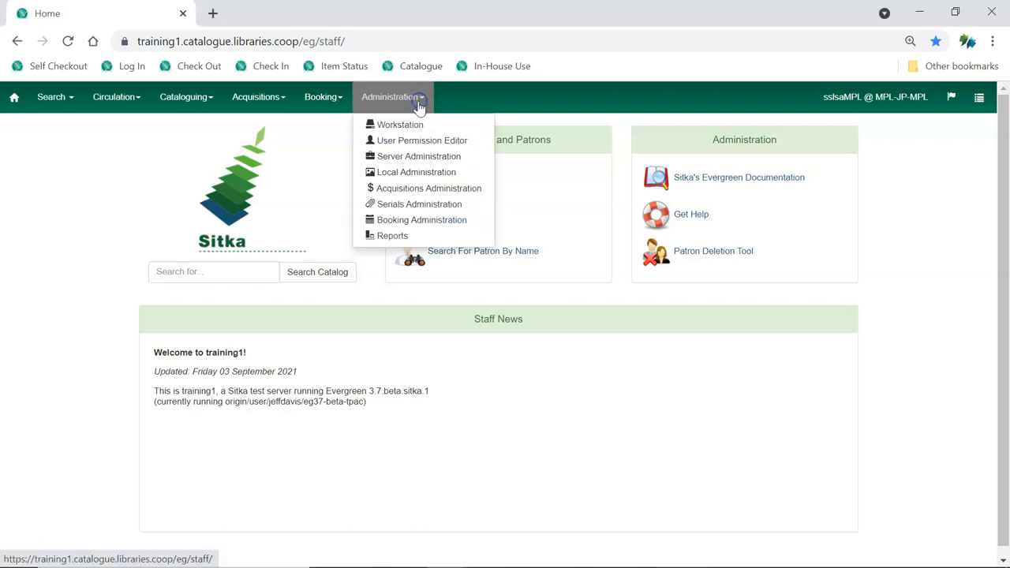
left_click(392, 235)
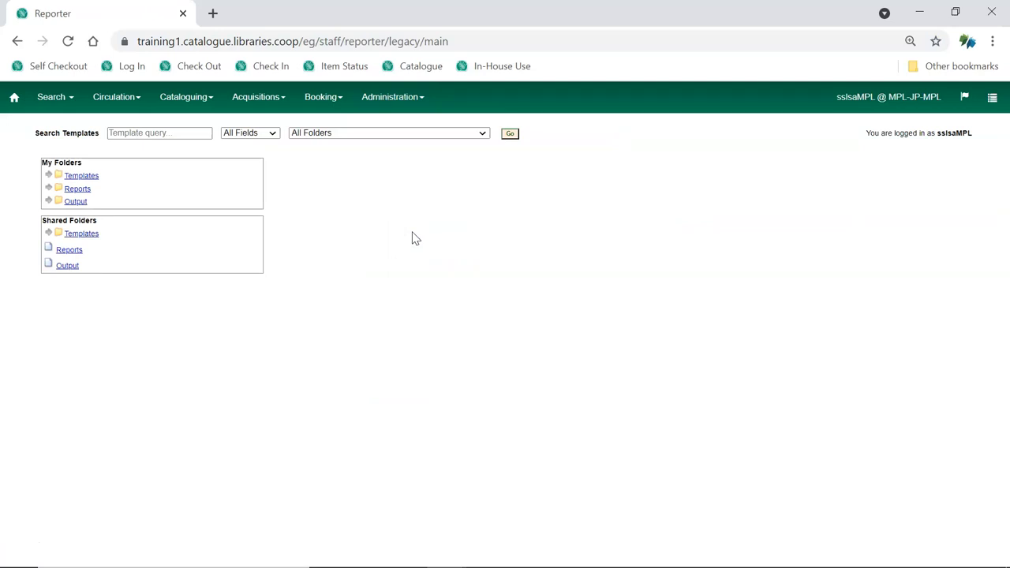
mouse_move(103, 261)
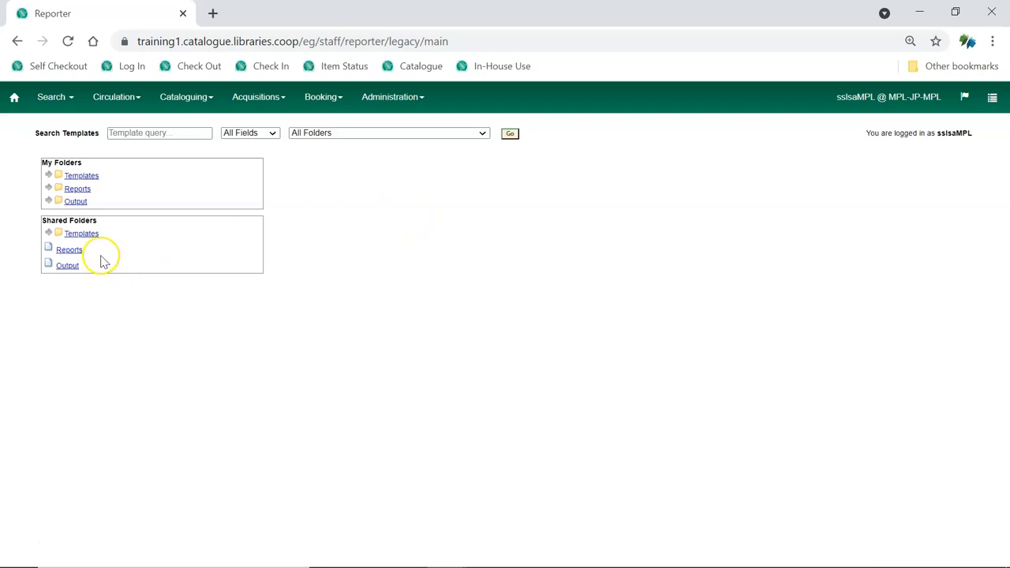
Expand Templates > GreenLand_templates and list the Library Configuration (GLCONS) templates.
left_click(49, 233)
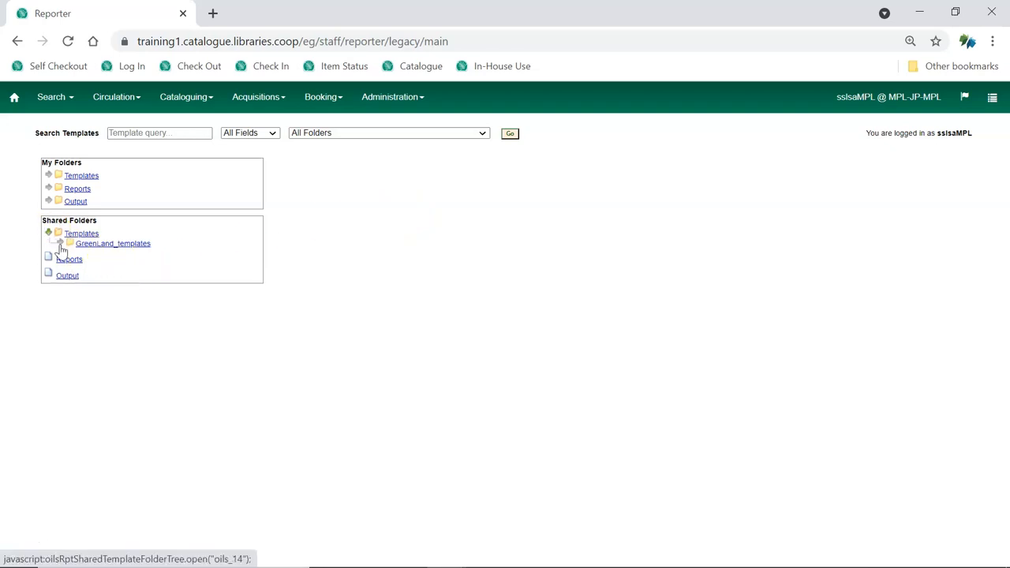
left_click(62, 243)
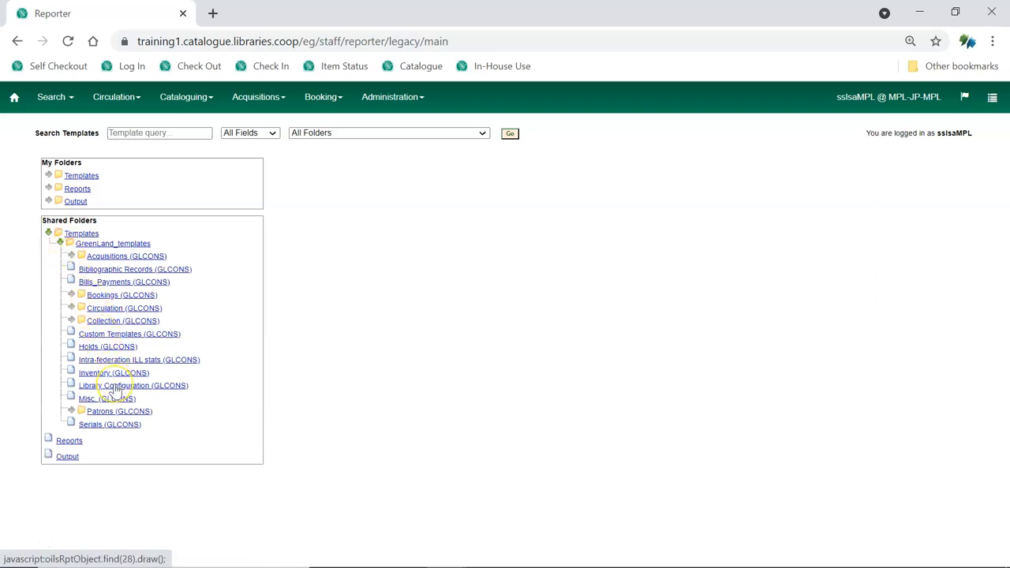
left_click(133, 385)
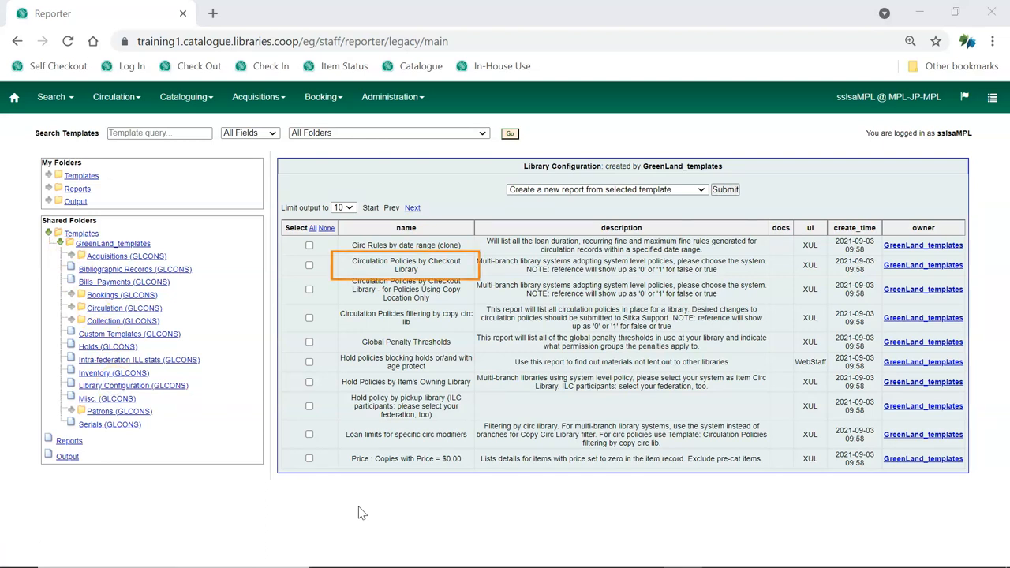
View the Current Circulation Policies 2021 output, then return to the staff home page.
left_click(405, 264)
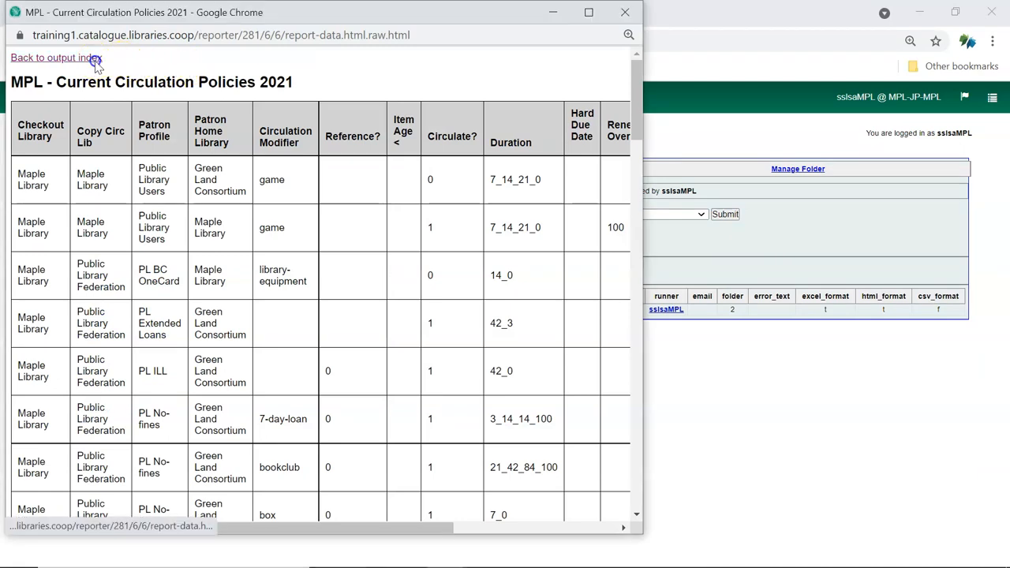
left_click(52, 58)
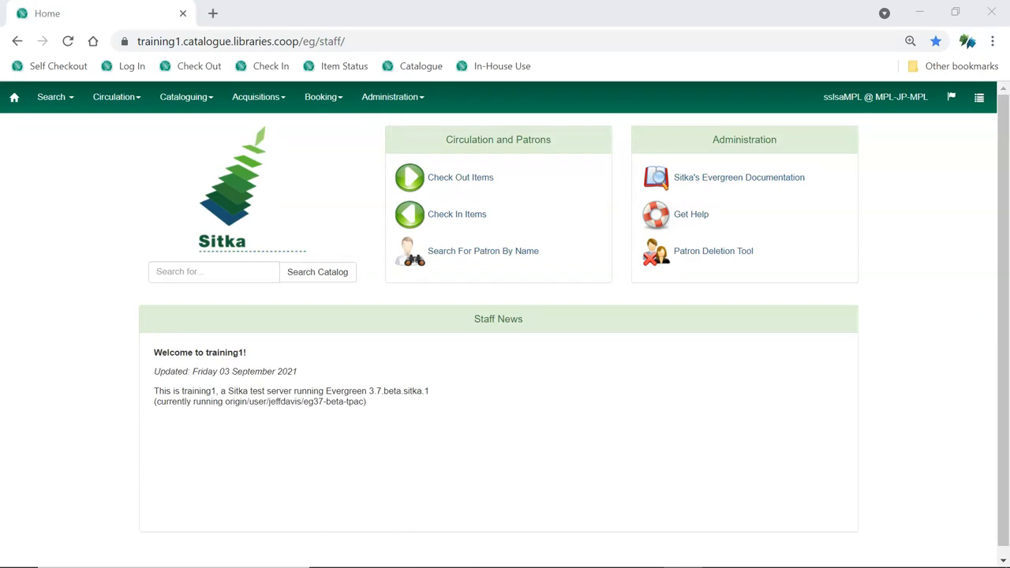
Open Local Administration > Circulation Policies and begin filtering the policy list.
left_click(392, 96)
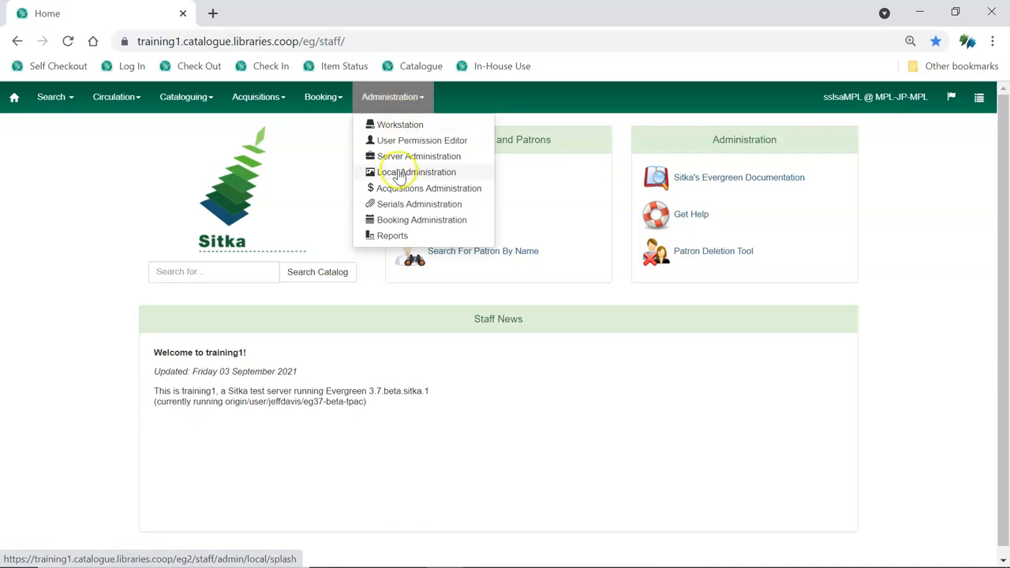
left_click(416, 172)
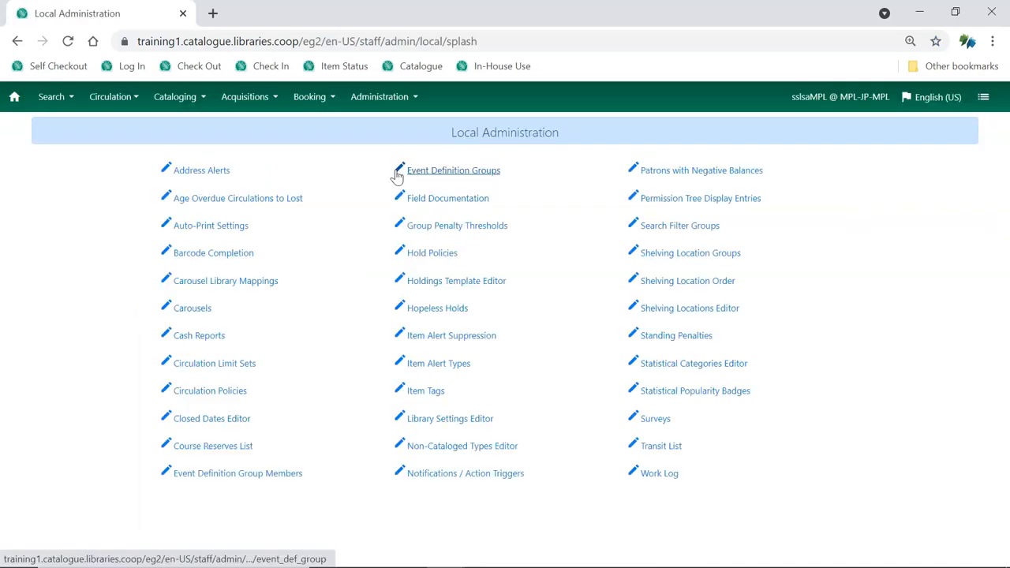
mouse_move(210, 391)
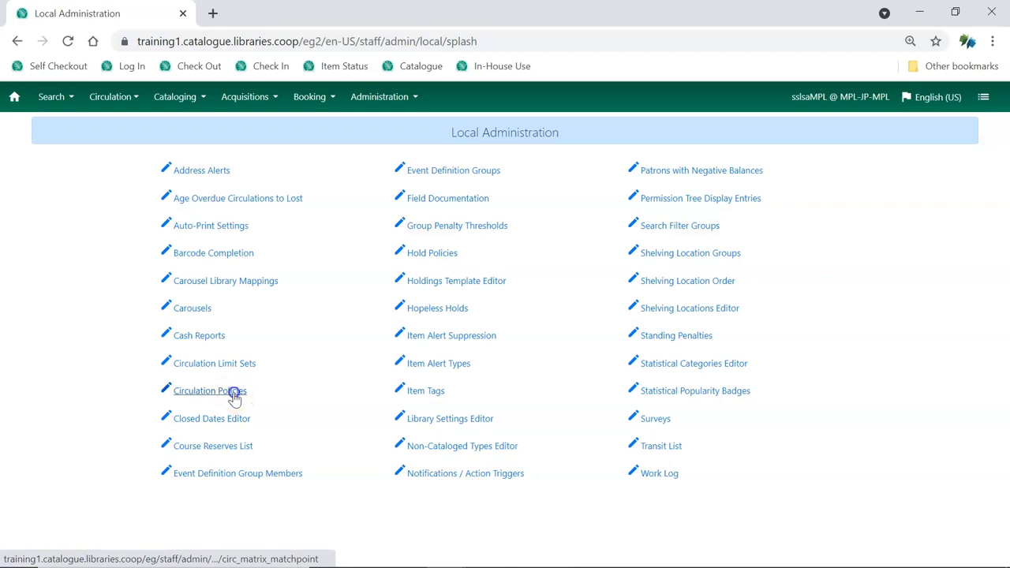
left_click(209, 391)
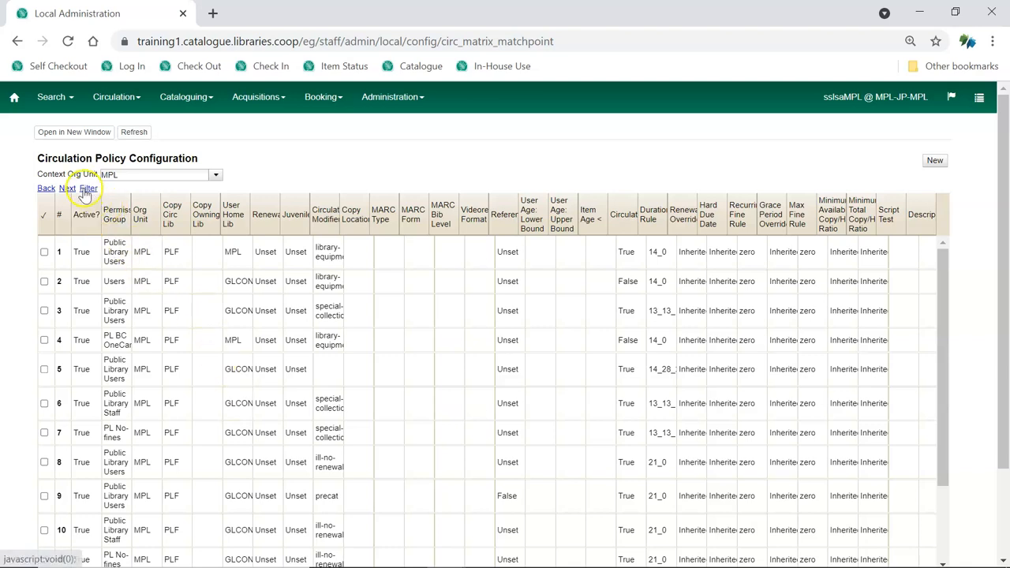
left_click(88, 188)
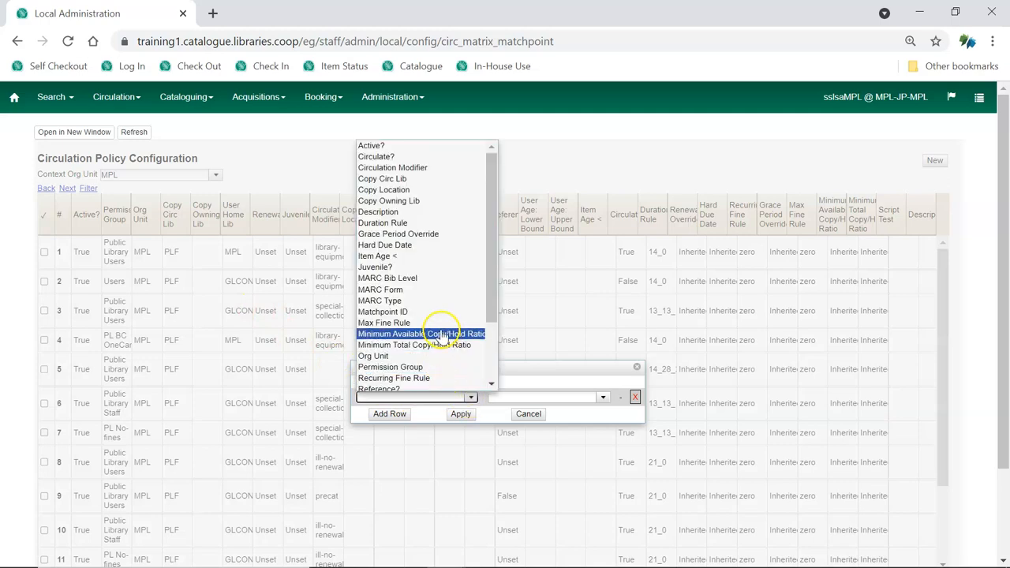
Filter policies to Org Unit is MPL and Active? checked, then apply.
left_click(373, 356)
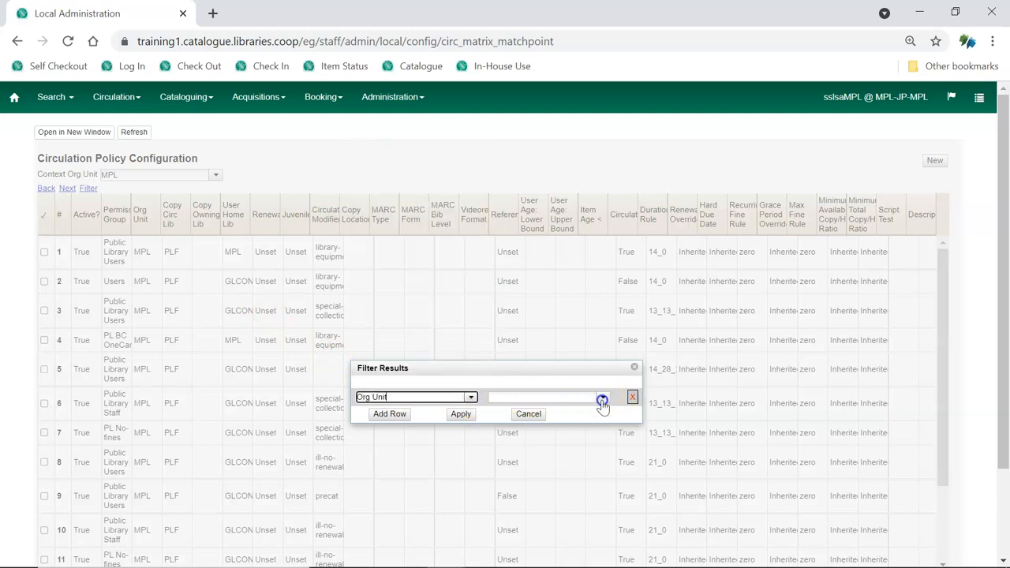
left_click(602, 400)
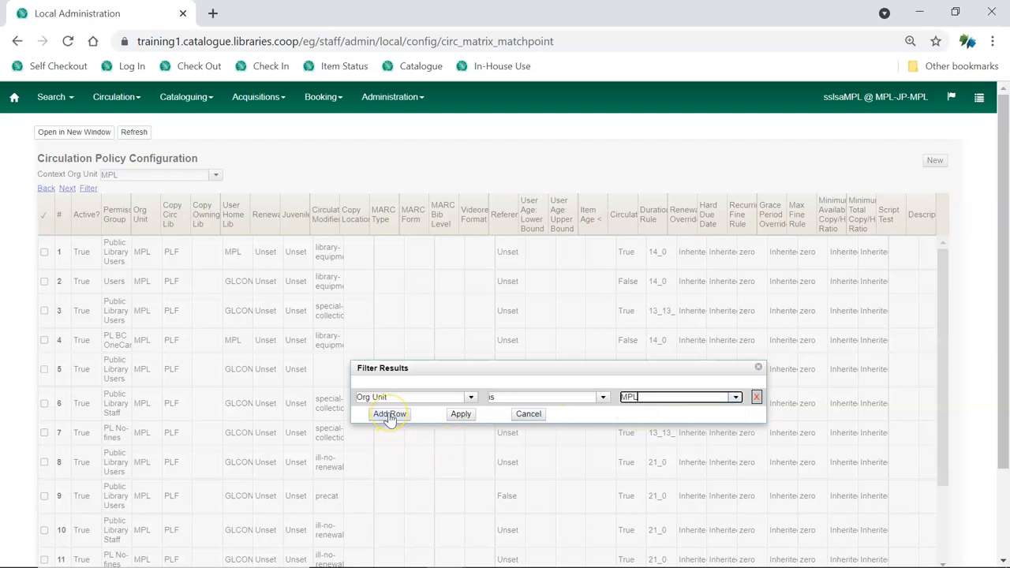
left_click(389, 414)
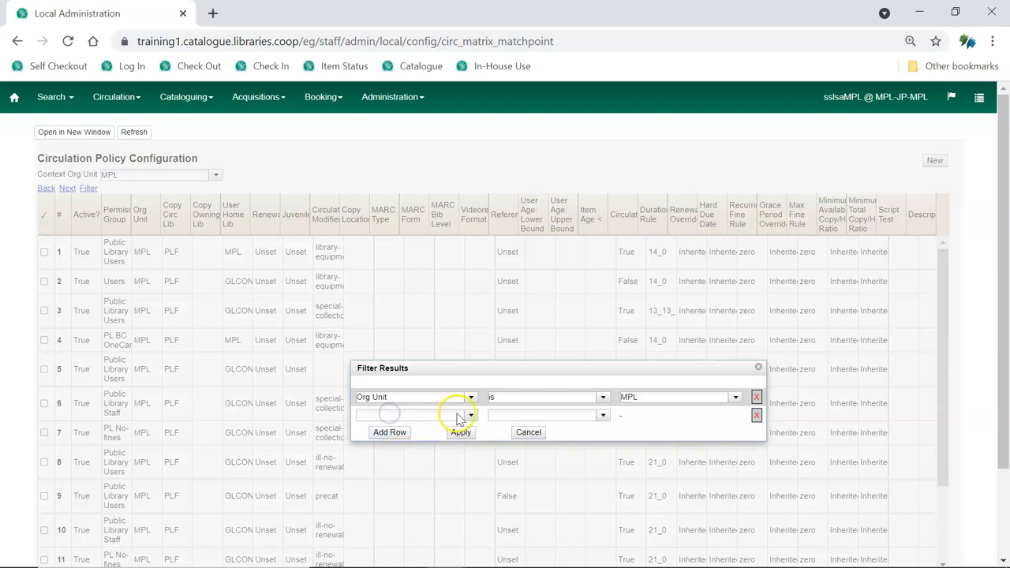
left_click(416, 415)
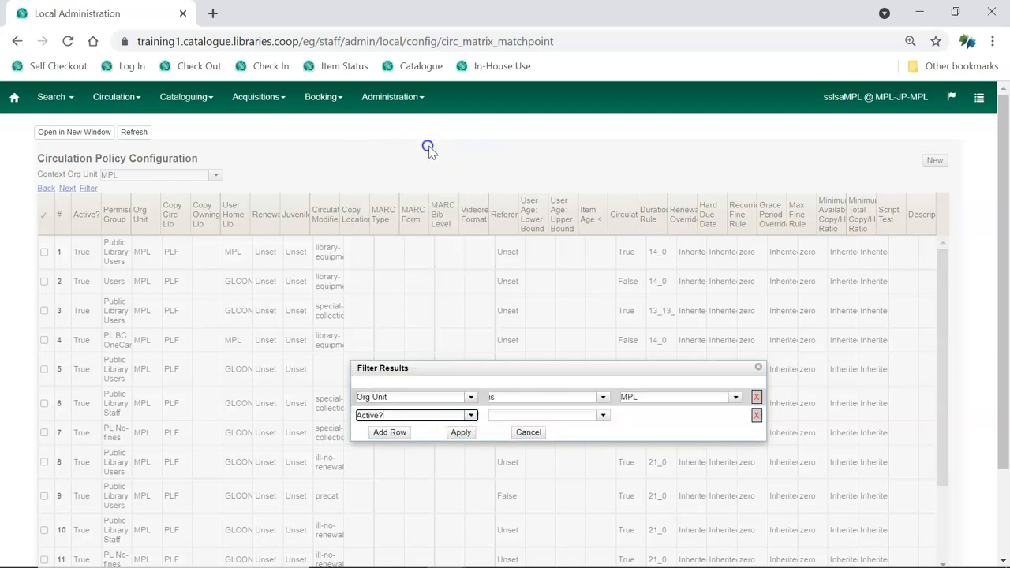
left_click(601, 415)
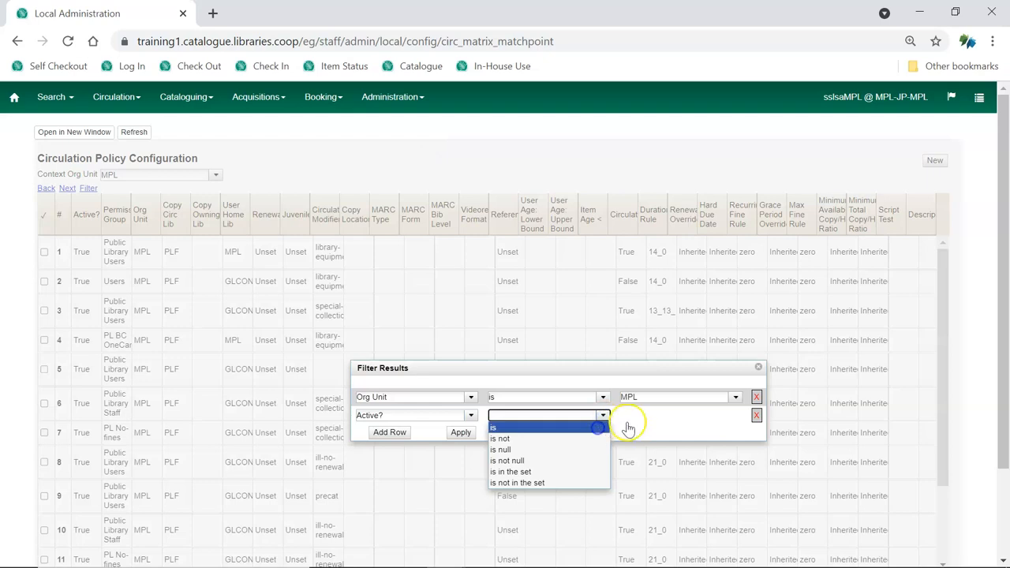
left_click(494, 427)
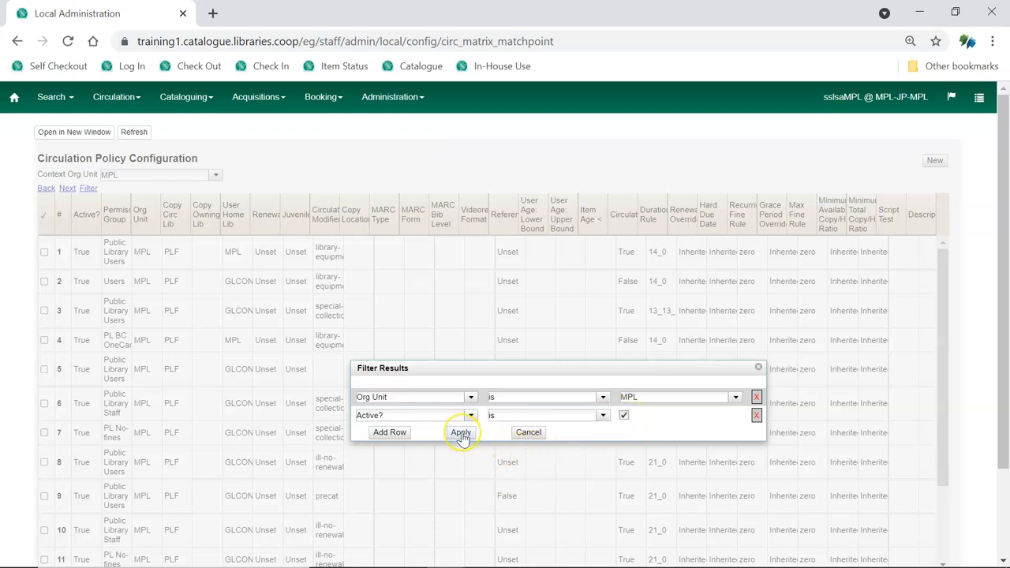
left_click(461, 432)
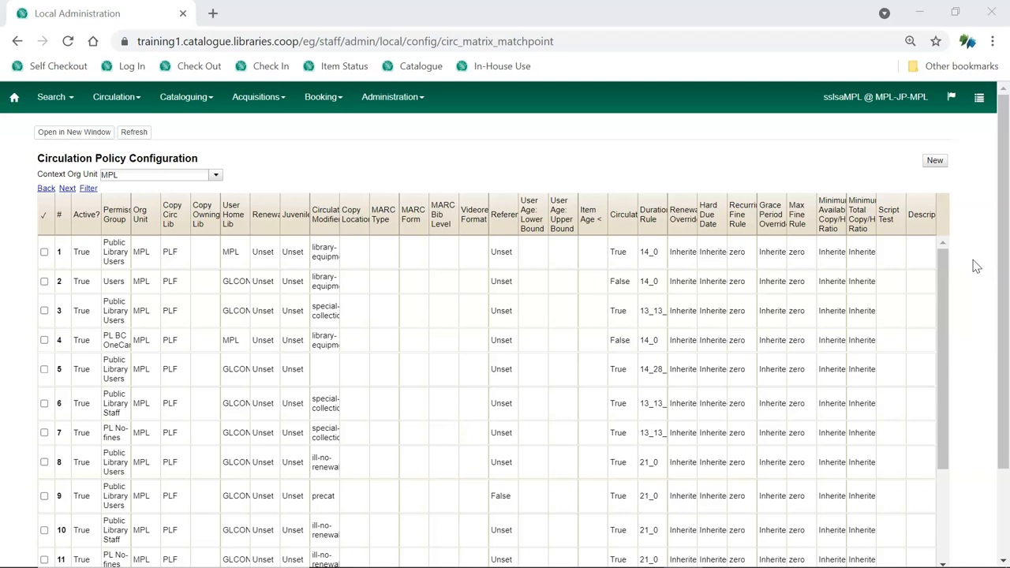
Scroll to the video-games policy and review its duration and fine rules.
scroll("down", 3)
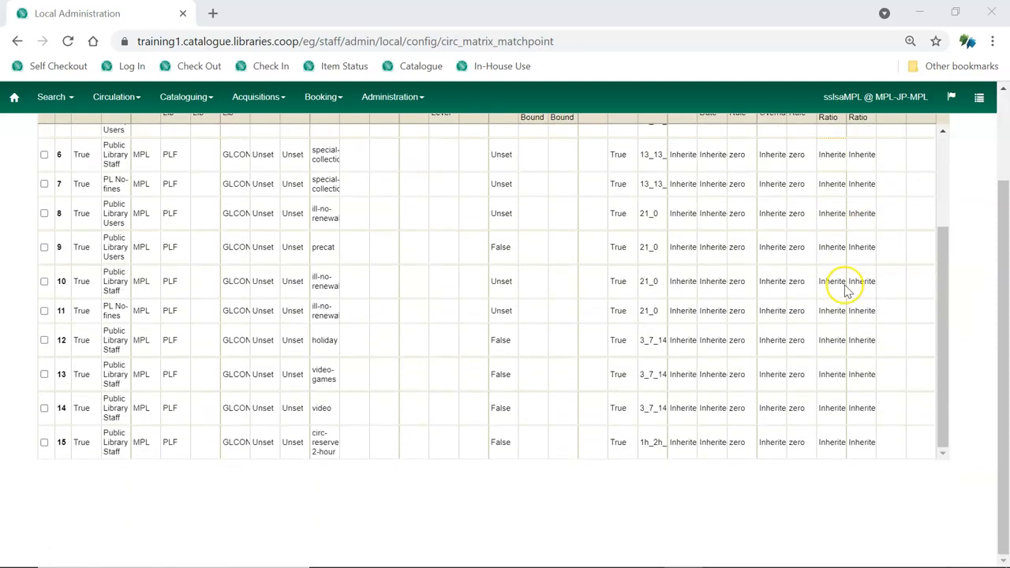
mouse_move(299, 539)
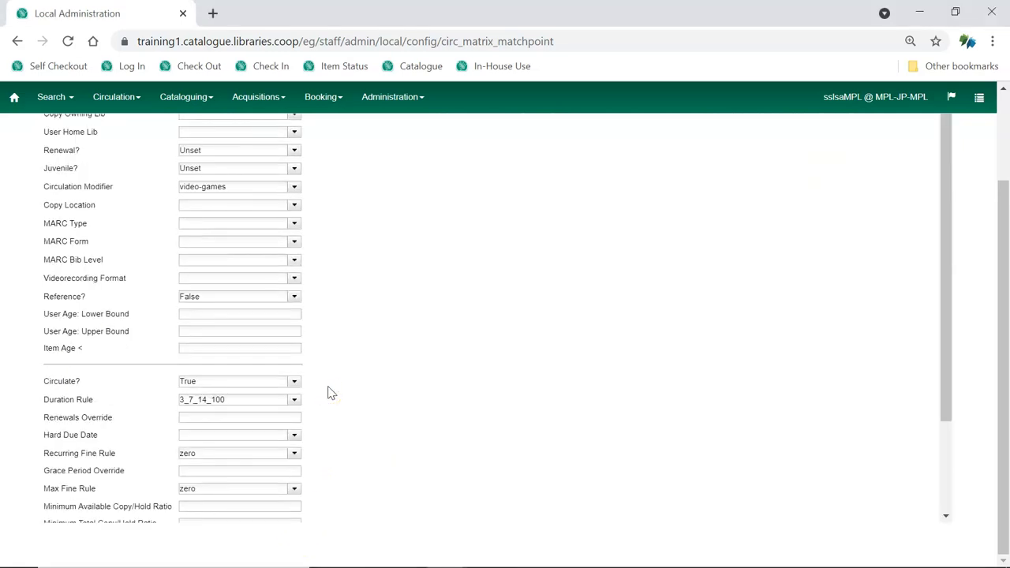
scroll("down", 3)
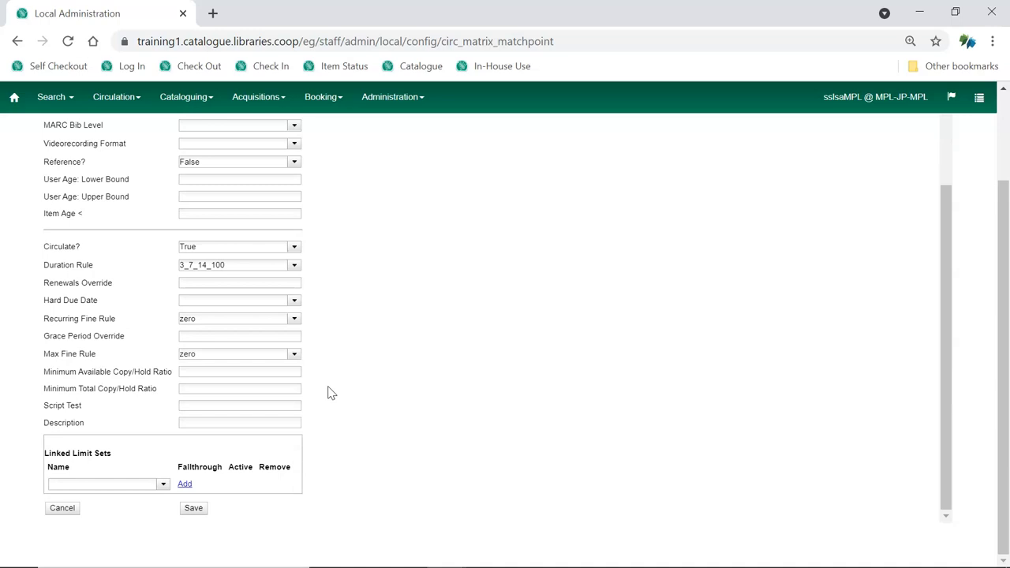